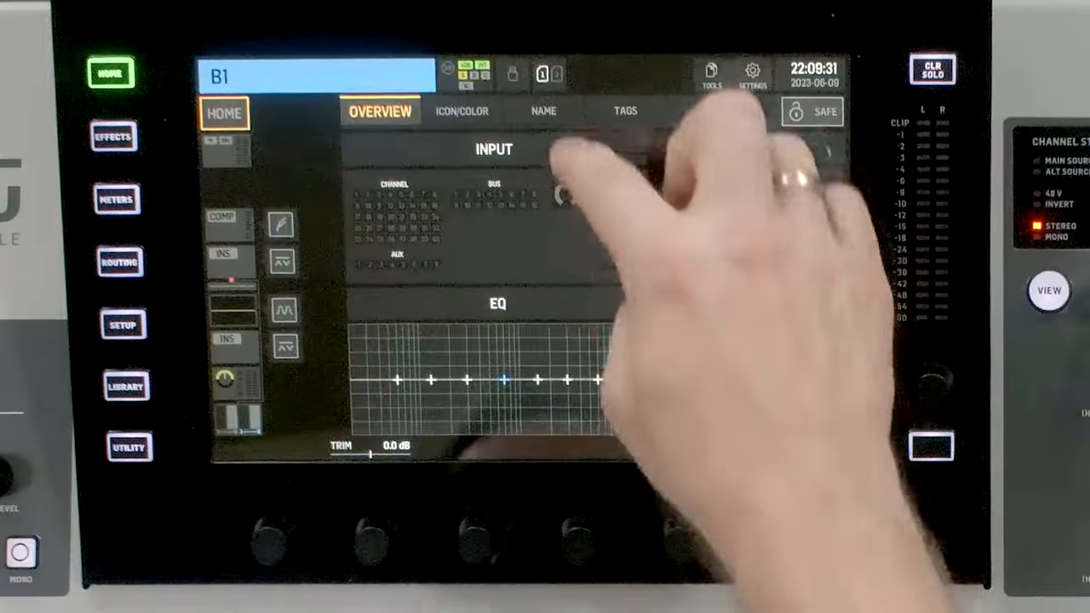
- Give bus 1 the drum-kit icon and name it DRUMS
click(462, 111)
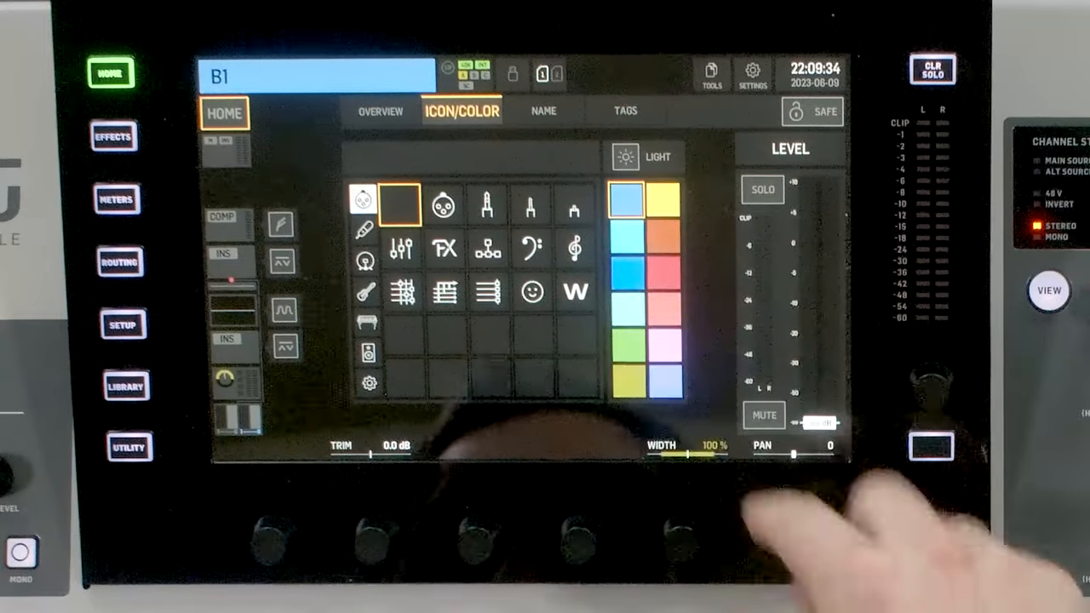
click(628, 270)
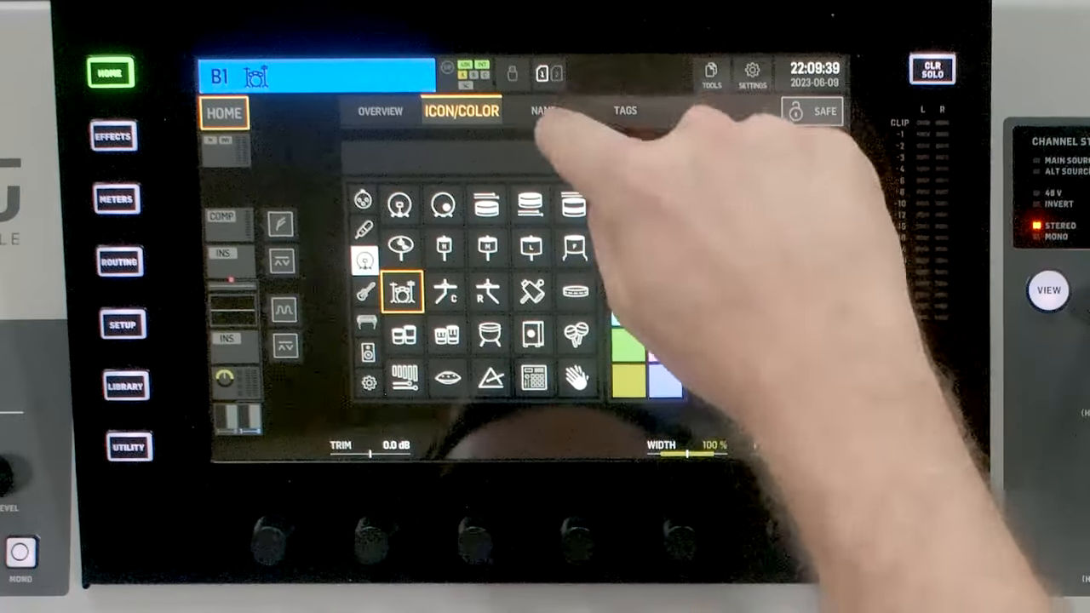
click(543, 110)
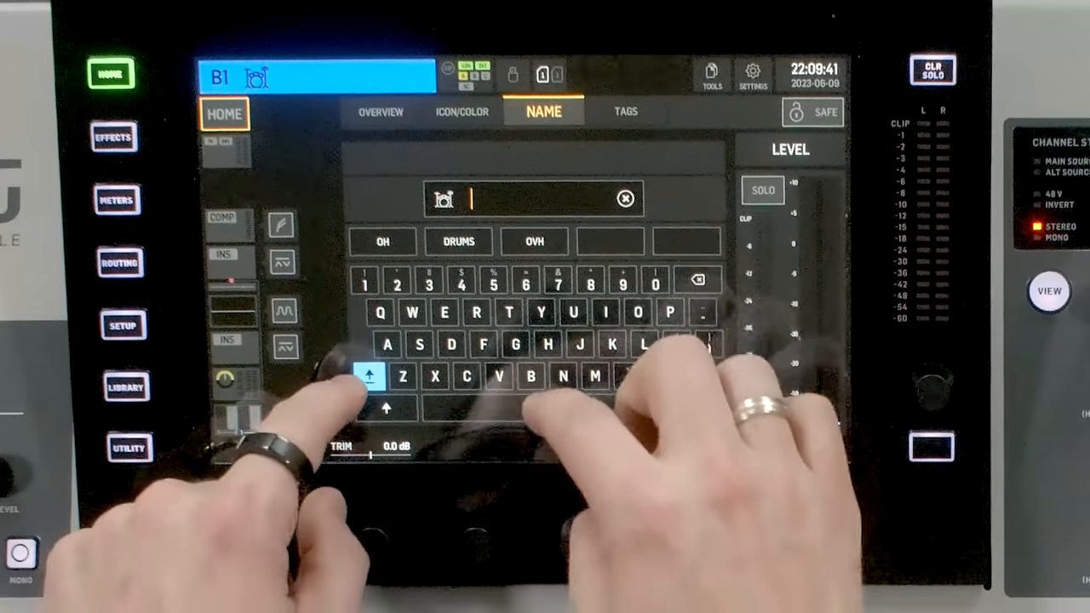
click(461, 110)
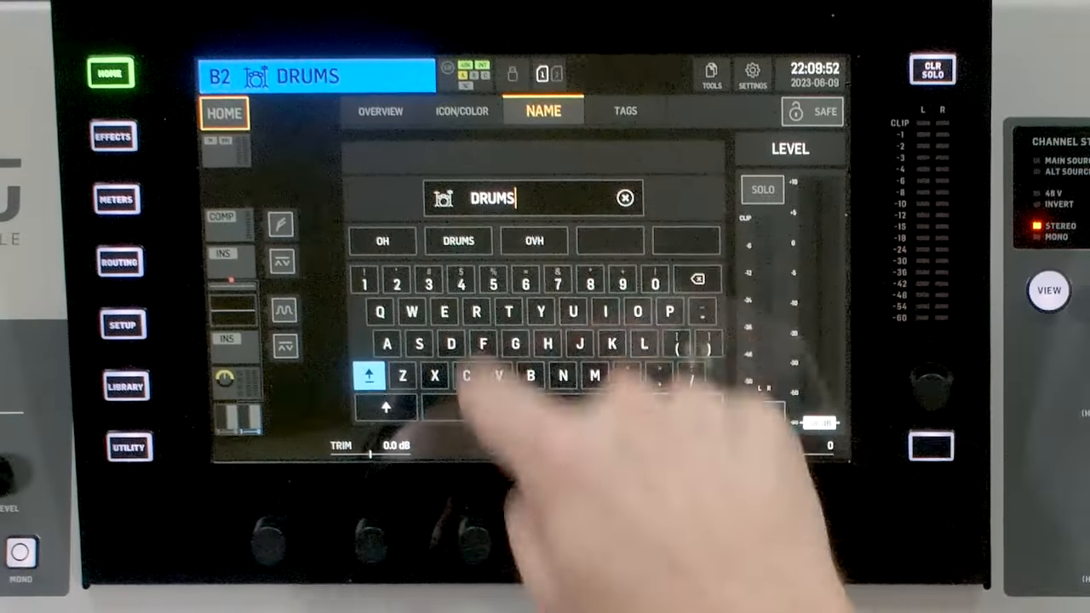
click(686, 374)
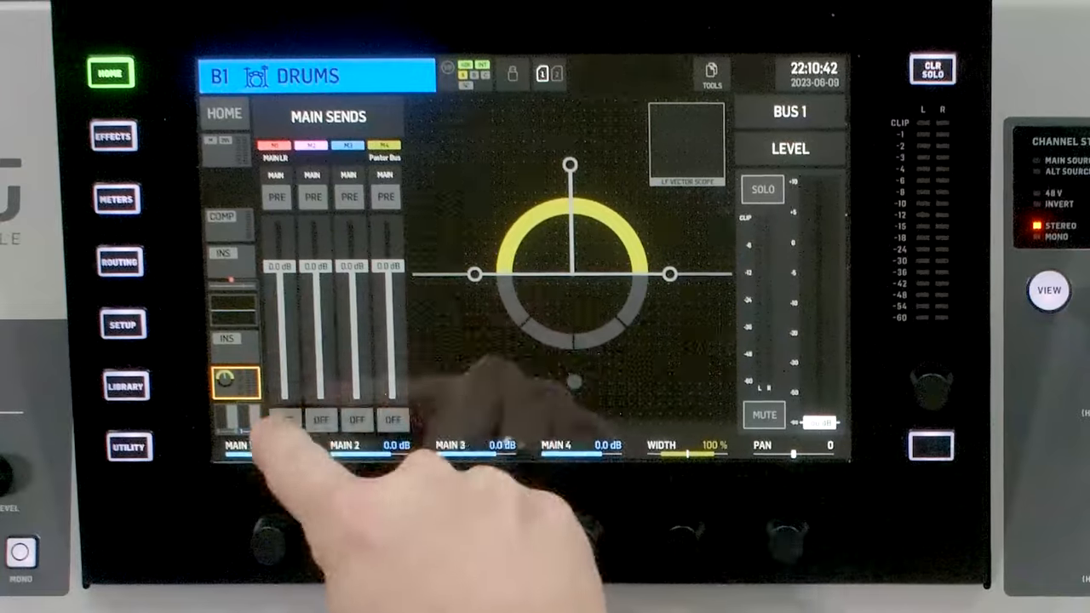
- Switch the DRUMS bus MAIN 1 (Main LR) send from OFF to ON
click(226, 222)
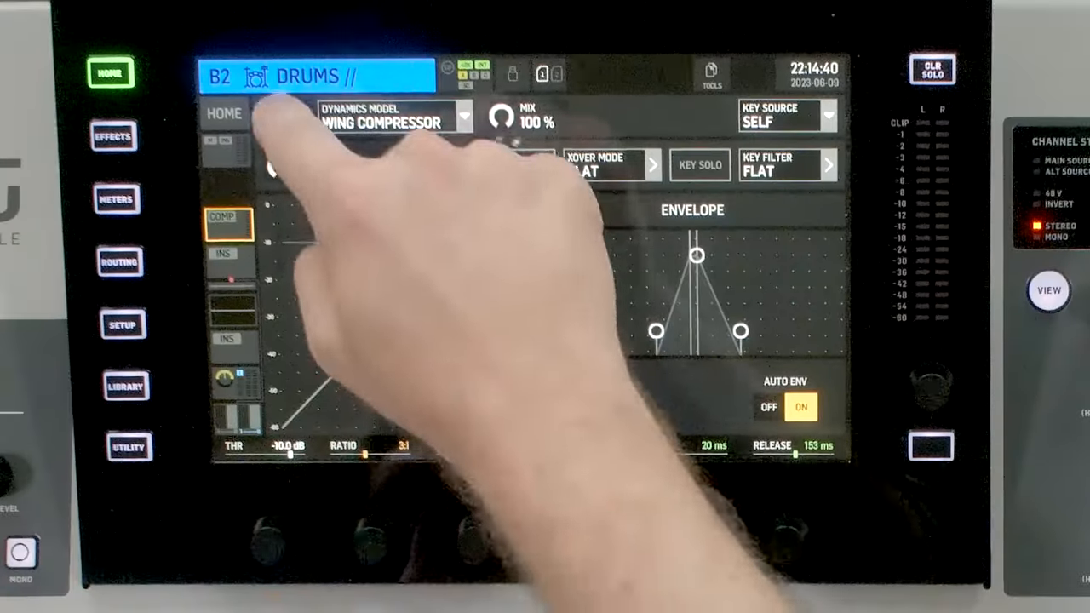
- Set the DRUMS // dynamics model to WING COMPRESSOR
click(392, 118)
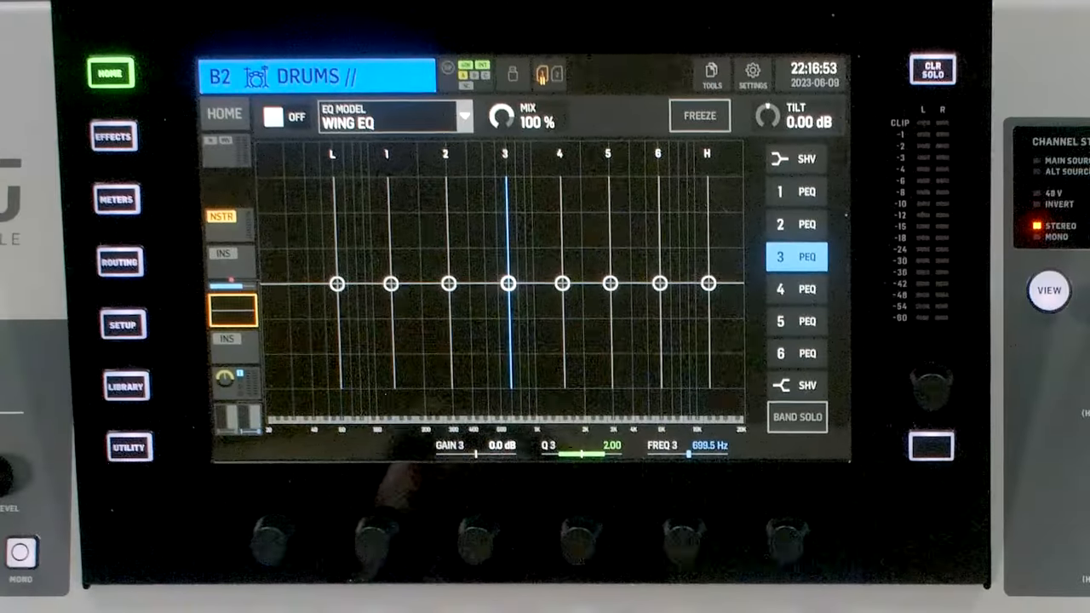
- Turn on the DRUMS // EQ and raise the low shelf to +3.0 dB at 152.2 Hz
click(285, 117)
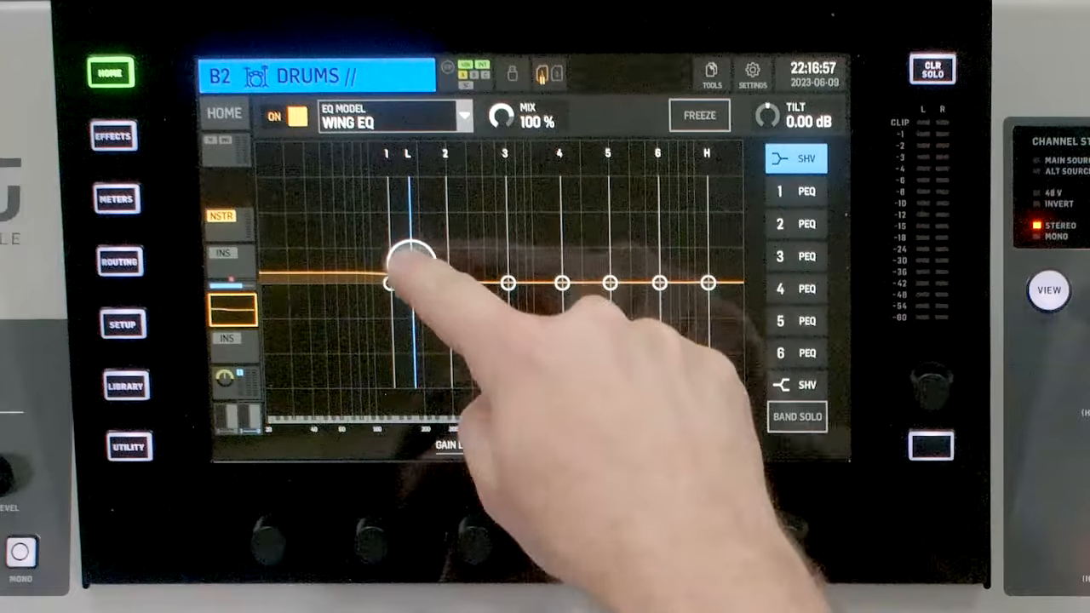
drag(412, 255, 411, 254)
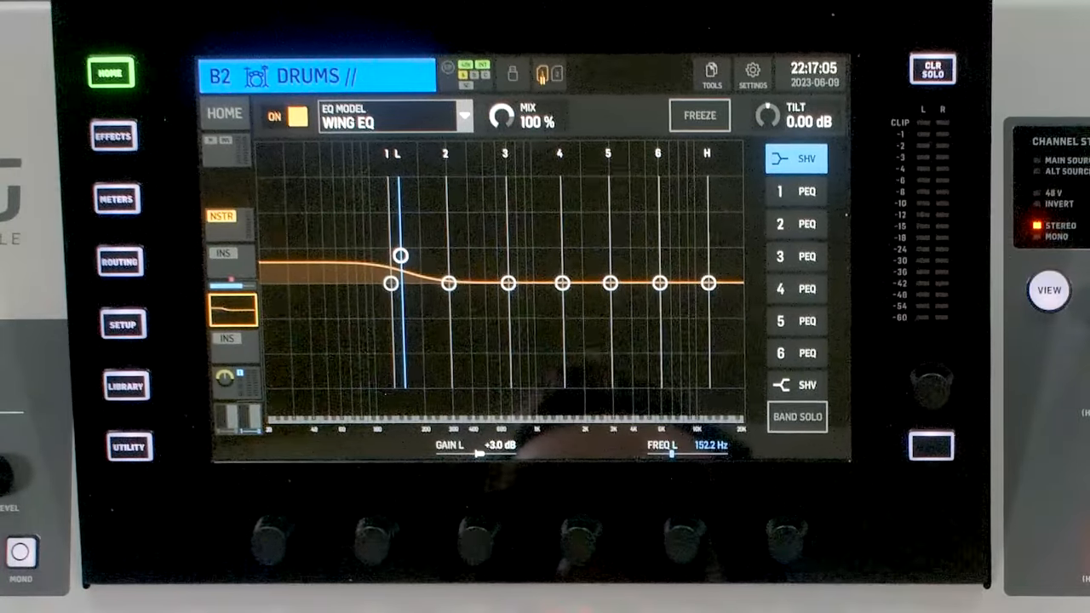
- Boost the high shelf +3.1 dB and band 2 +4.8 dB at 390.5 Hz, Q 2.00
click(796, 385)
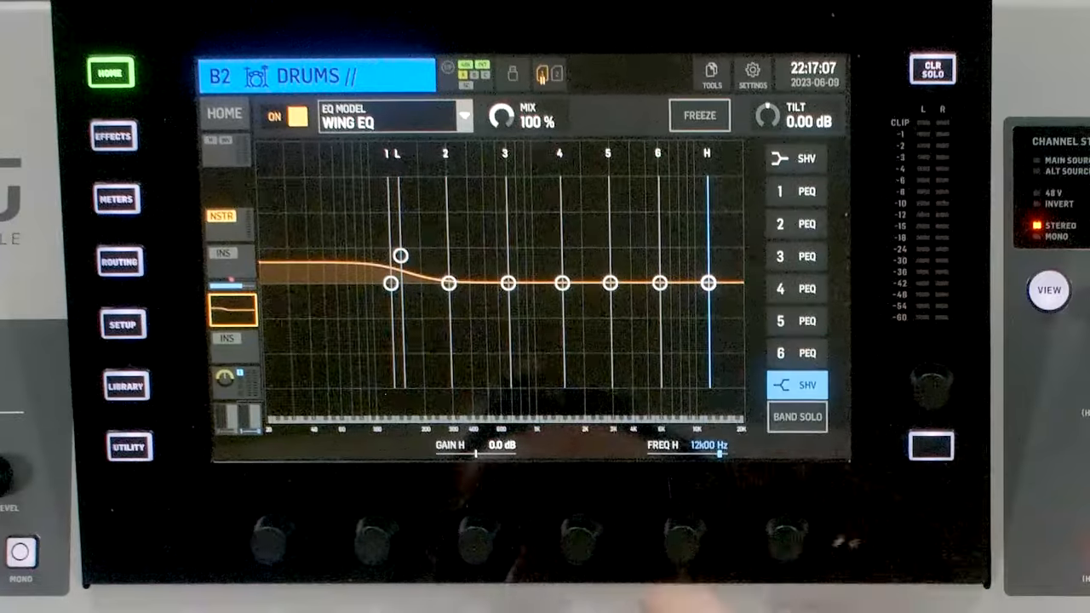
drag(708, 281, 708, 255)
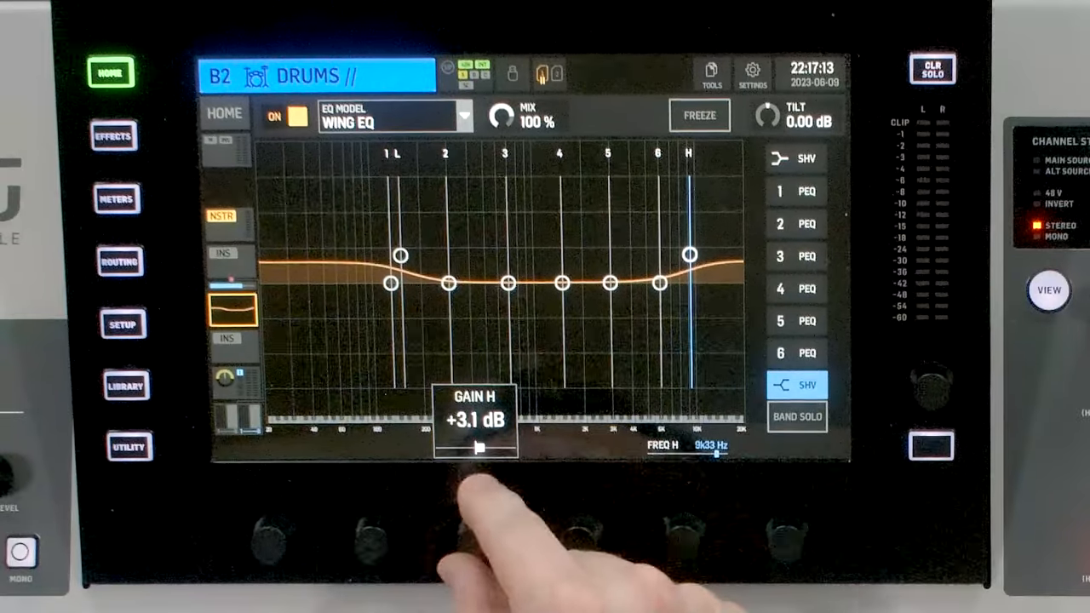
click(443, 281)
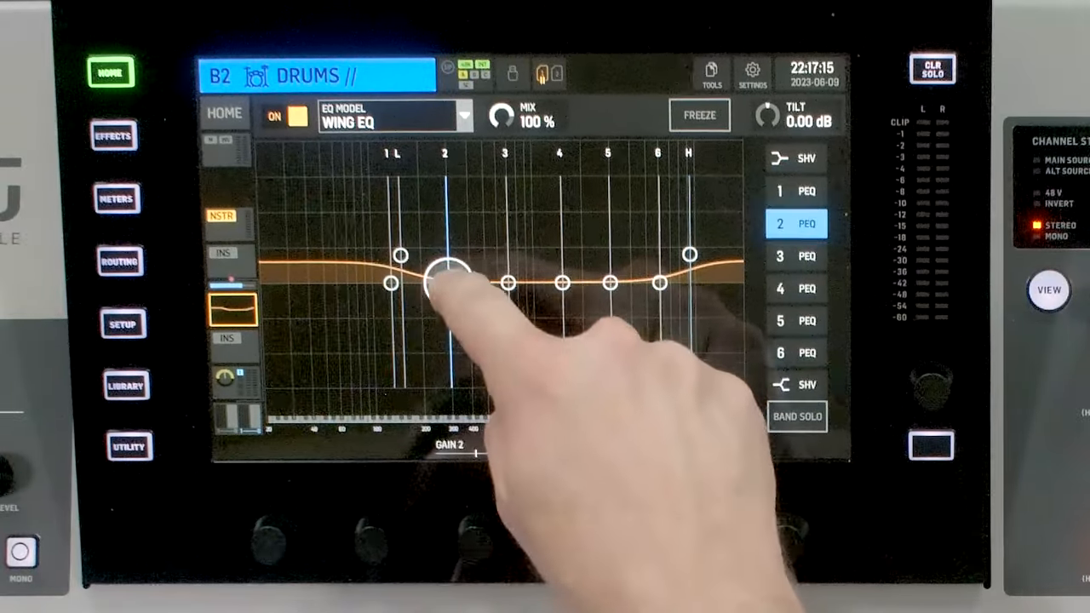
drag(452, 281, 477, 237)
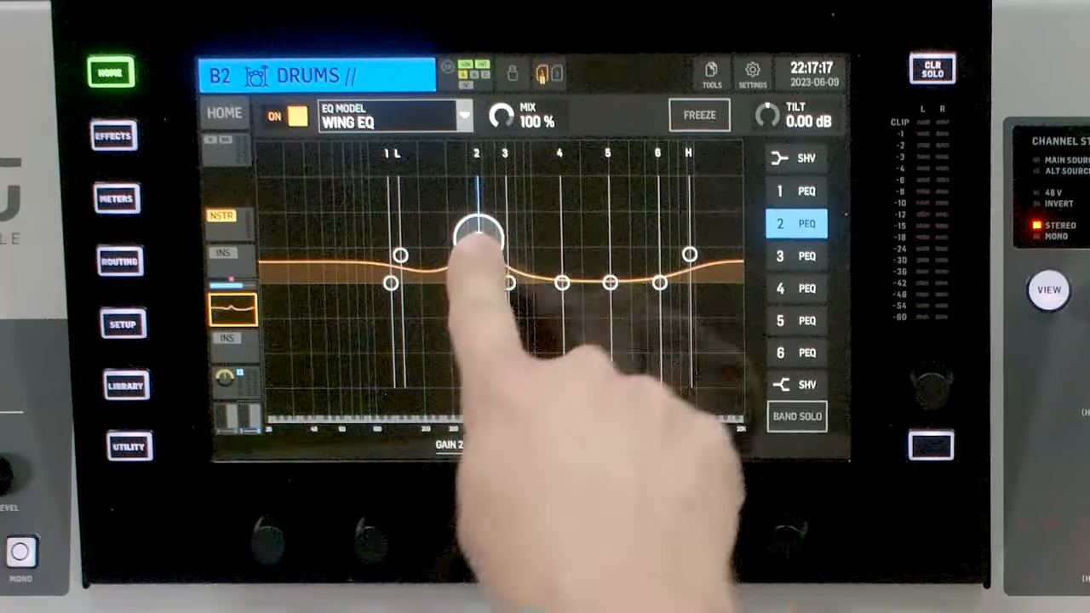
drag(477, 236, 464, 247)
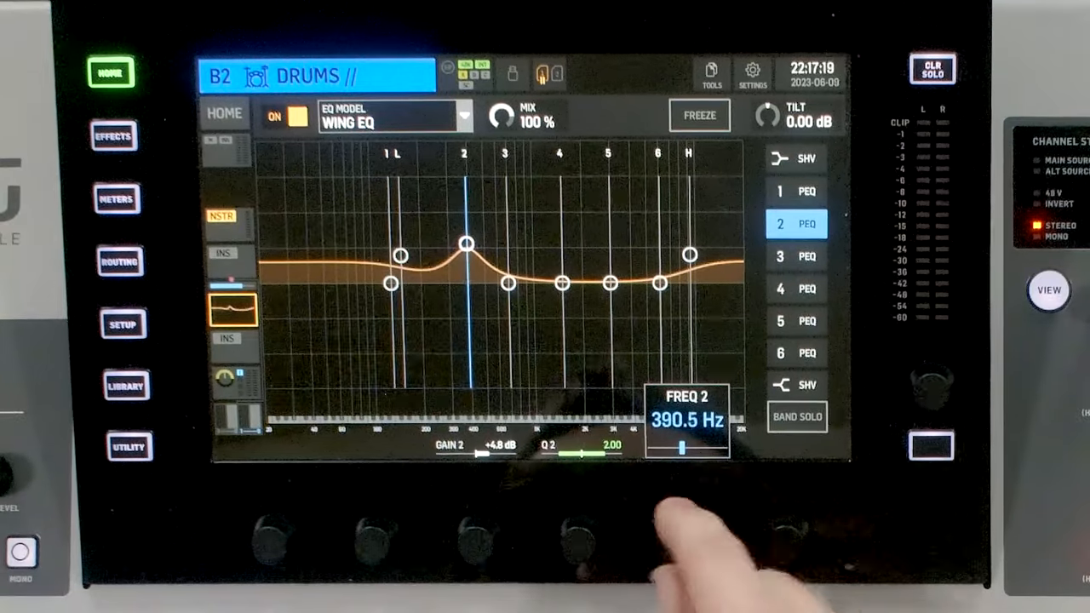